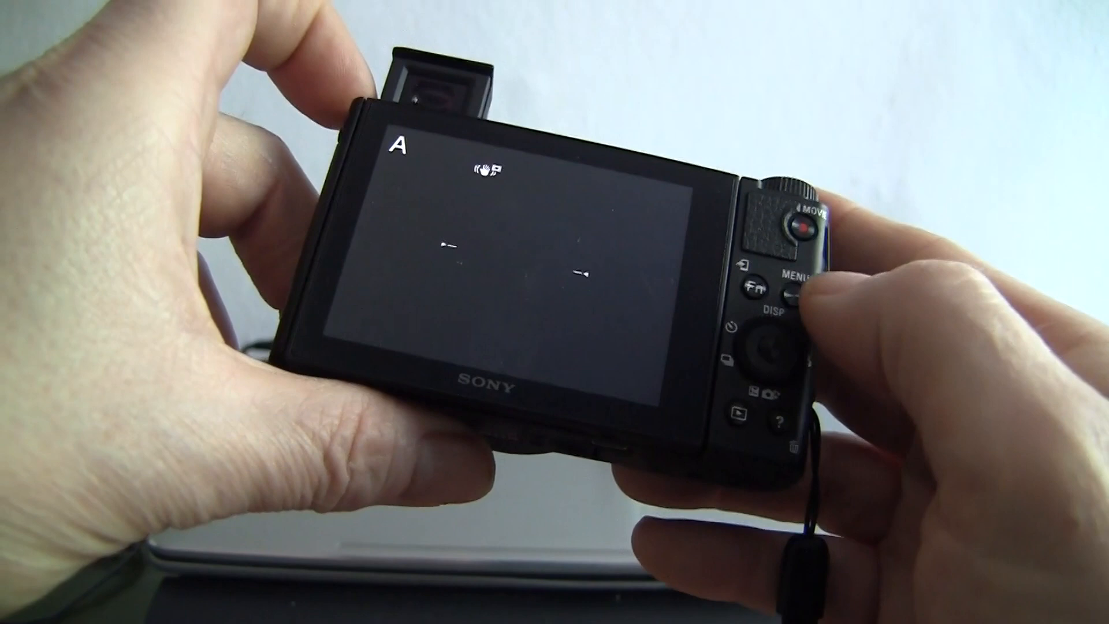
# Open the gear custom settings tab, page 1, with Zebra first and set to Off.
pyautogui.click(787, 294)
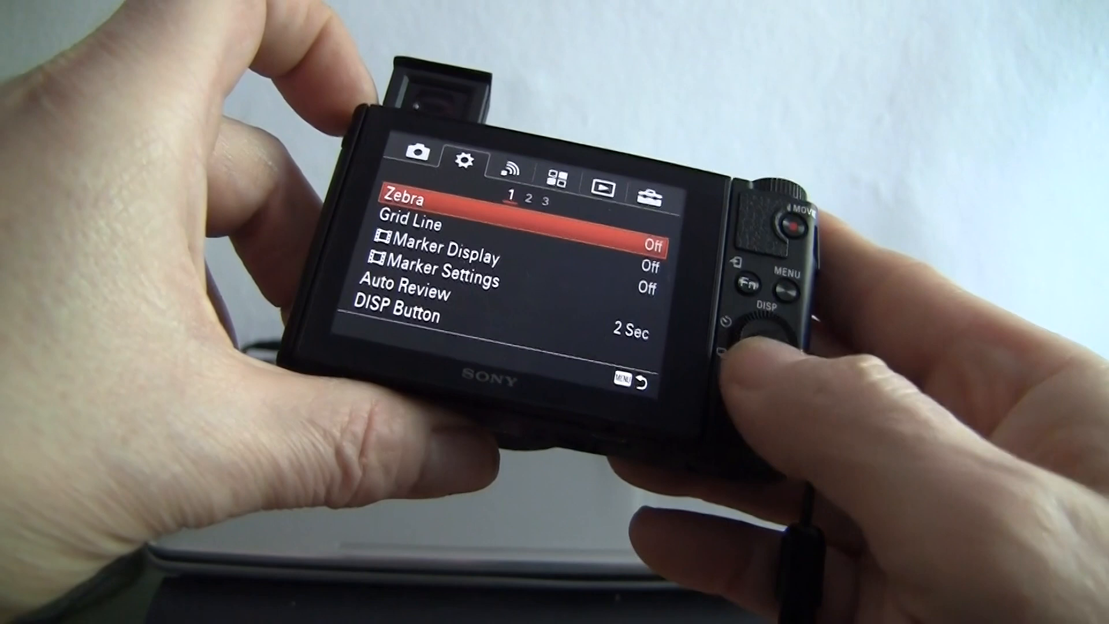